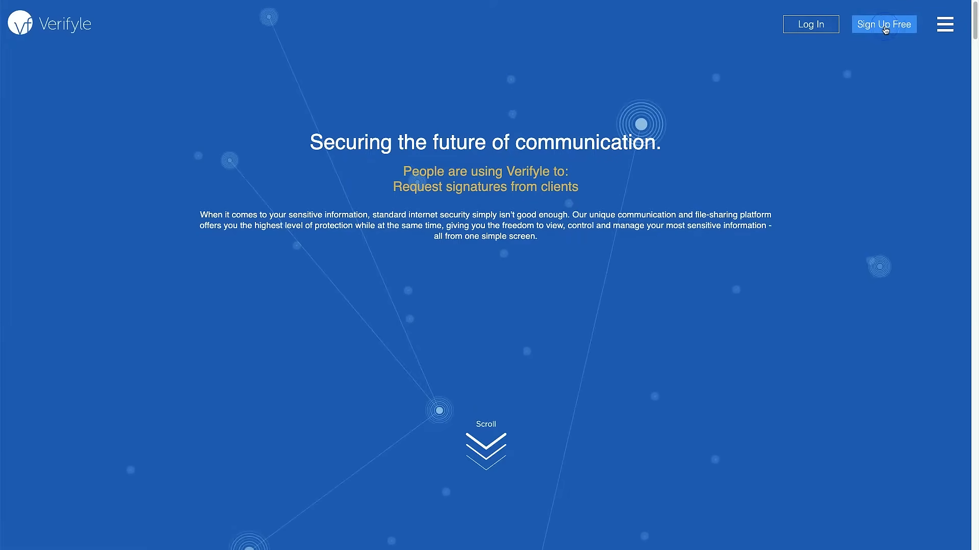
left_click(883, 23)
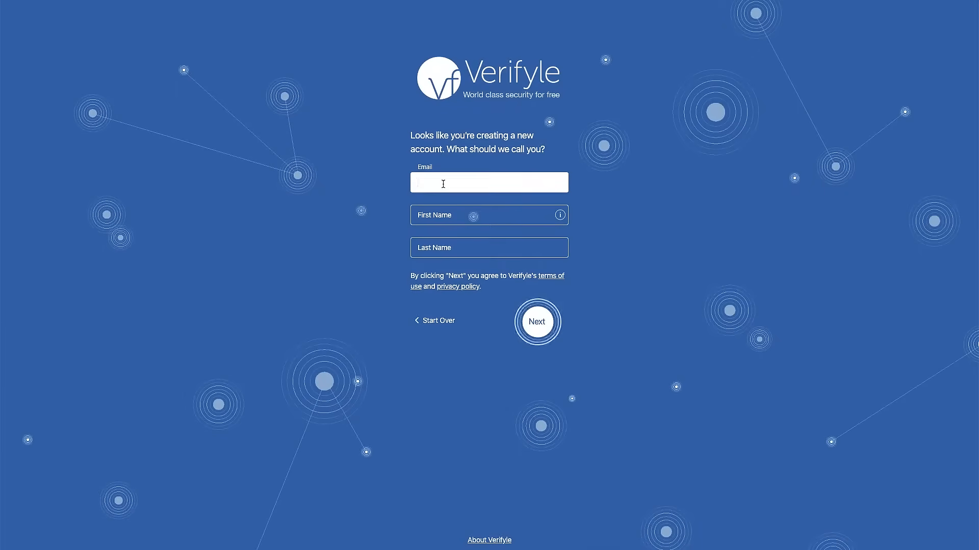
left_click(488, 183)
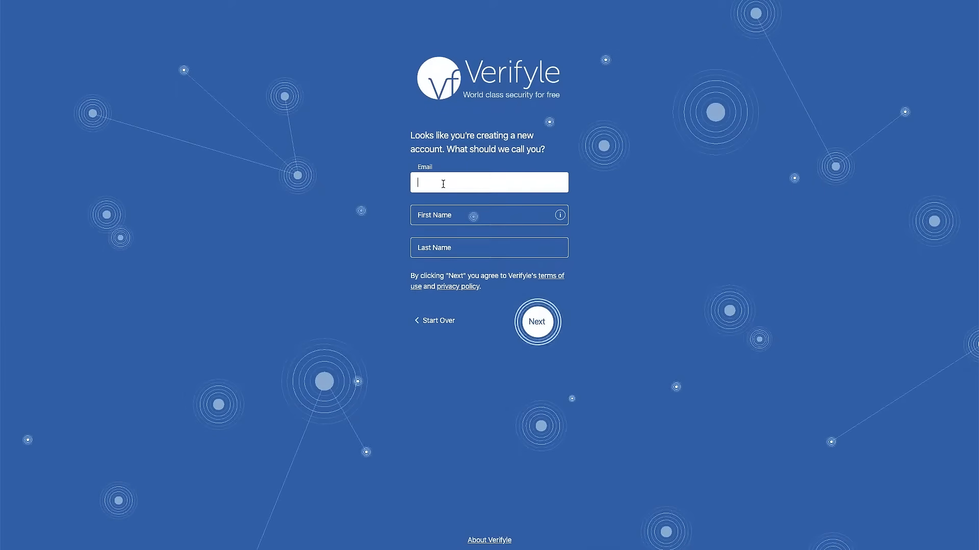
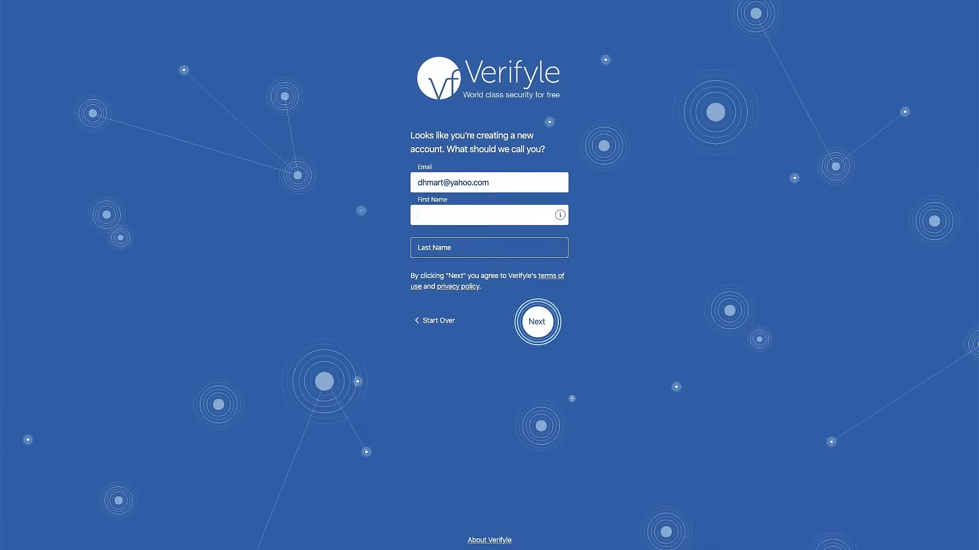
type("M")
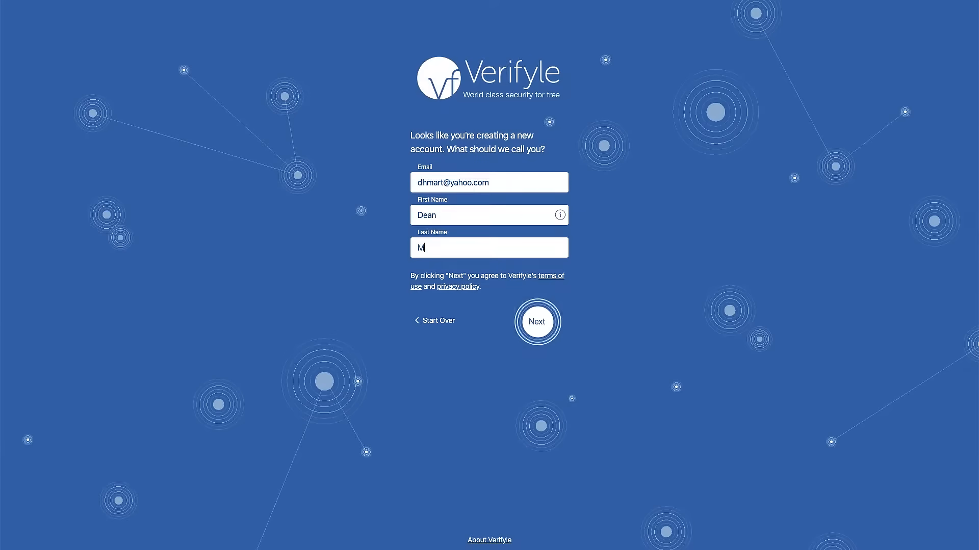
type("erkin")
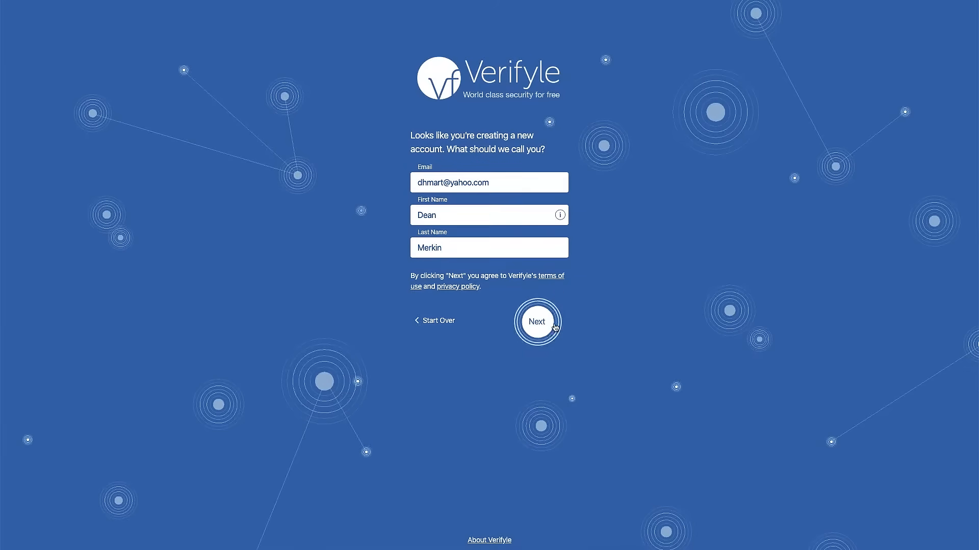
left_click(538, 321)
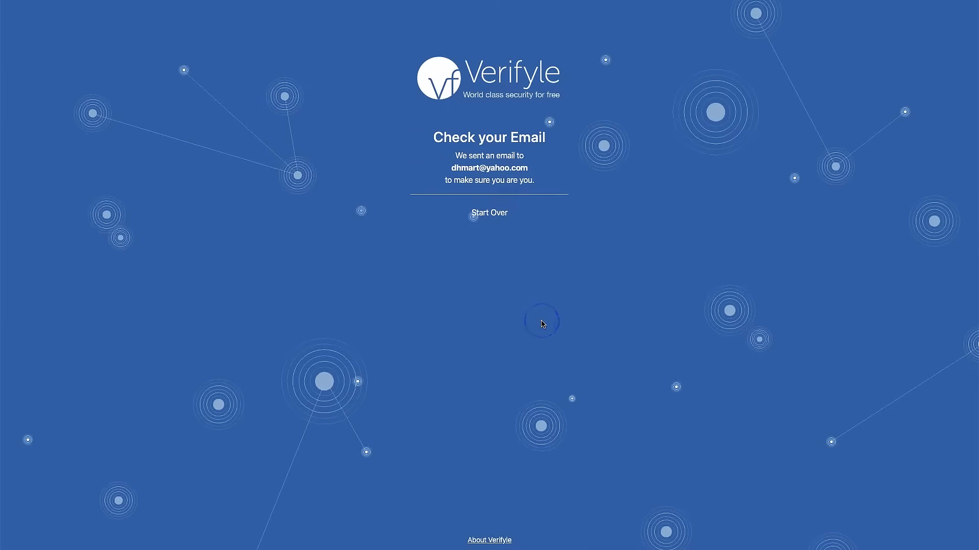
mouse_move(733, 197)
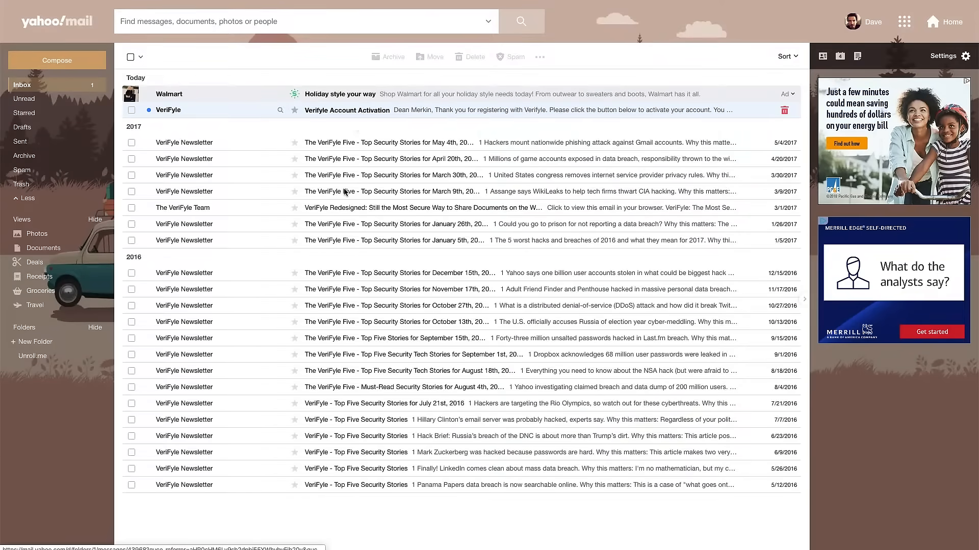
Follow the Activate Account link in the Verifyle Account Activation email.
left_click(347, 110)
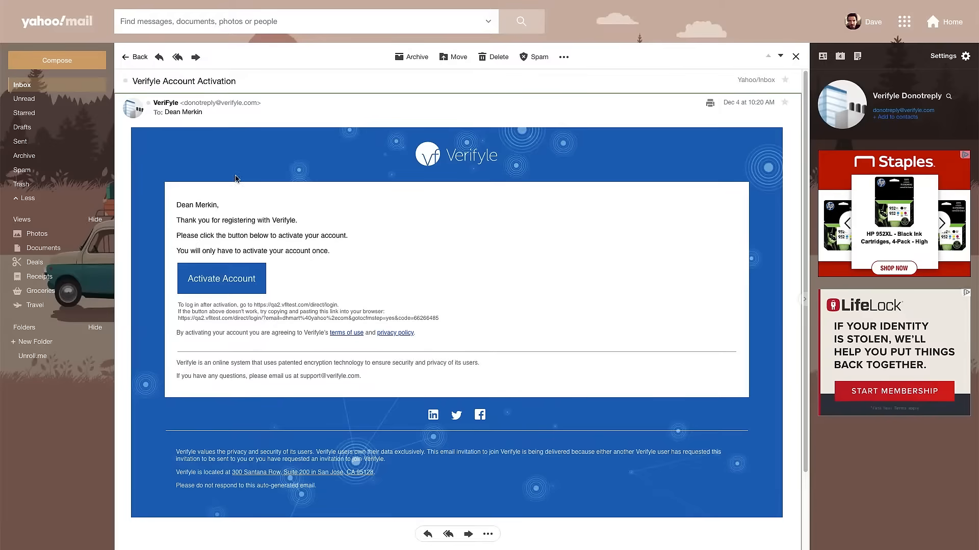
left_click(221, 278)
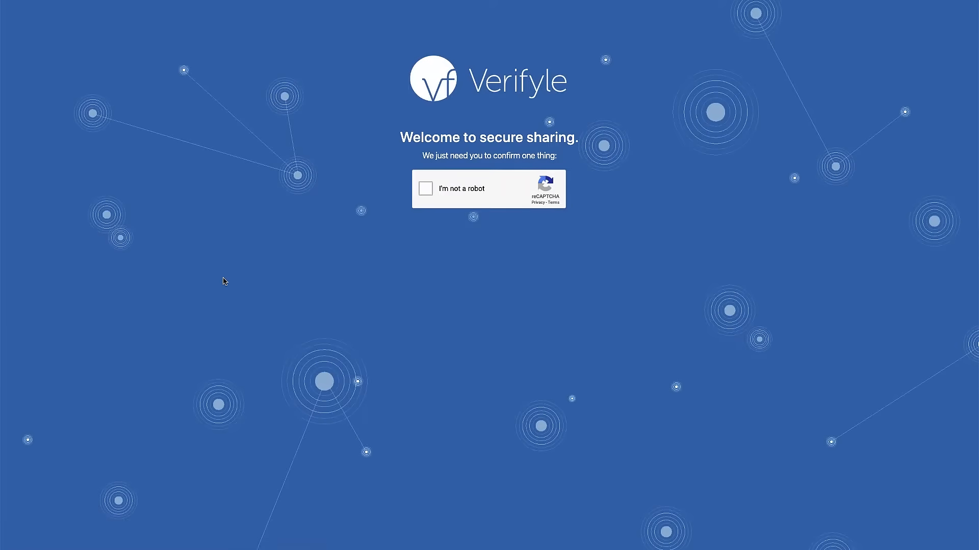
mouse_move(244, 223)
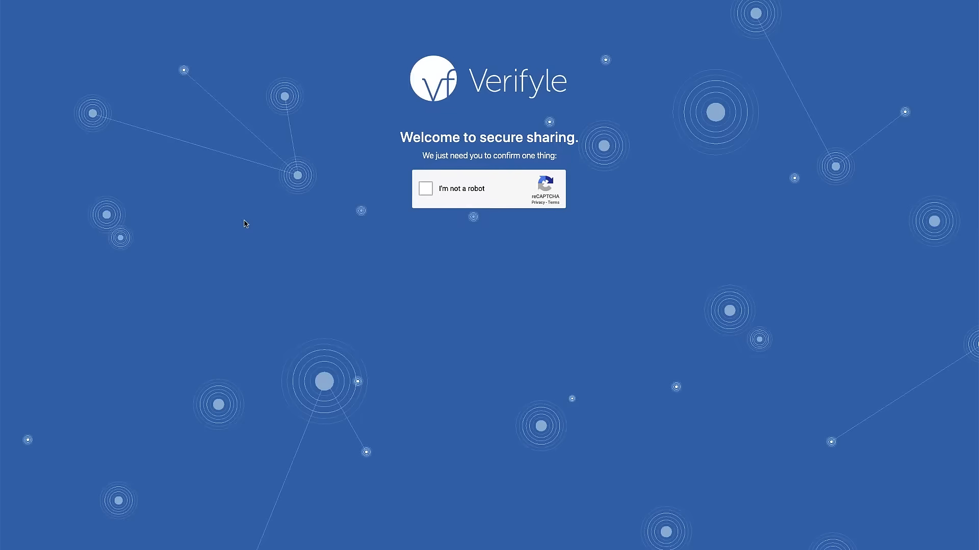
Tick I'm not a robot and verify the traffic-light tiles to complete activation.
left_click(425, 189)
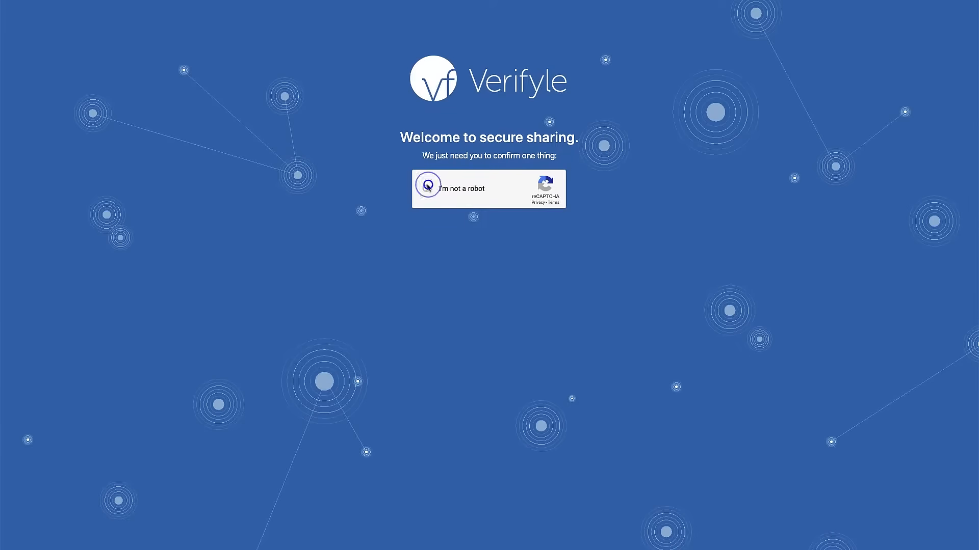
left_click(427, 189)
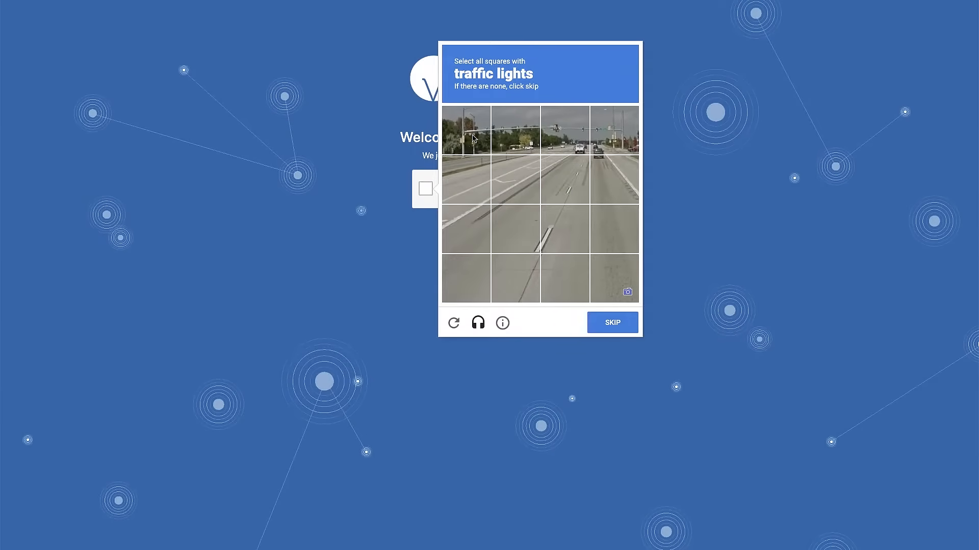
left_click(564, 129)
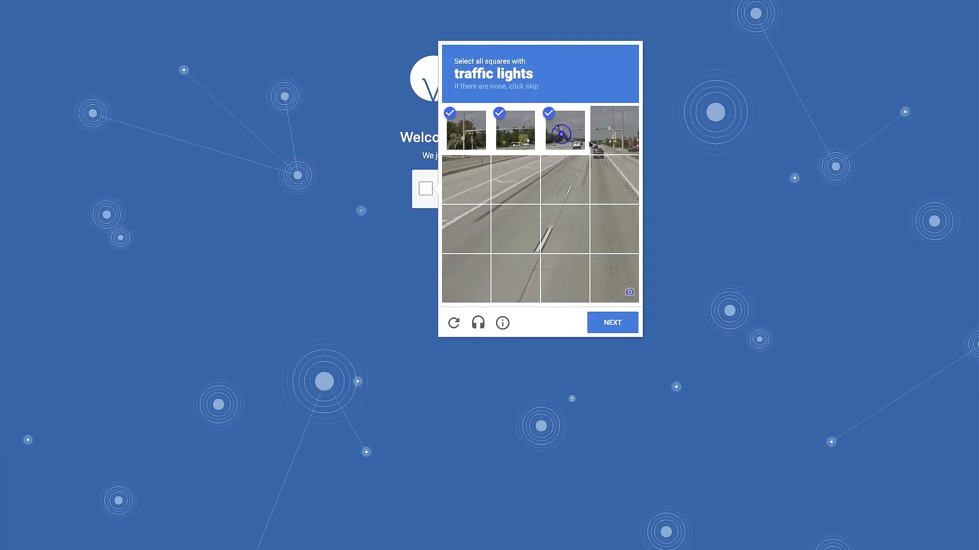
left_click(611, 322)
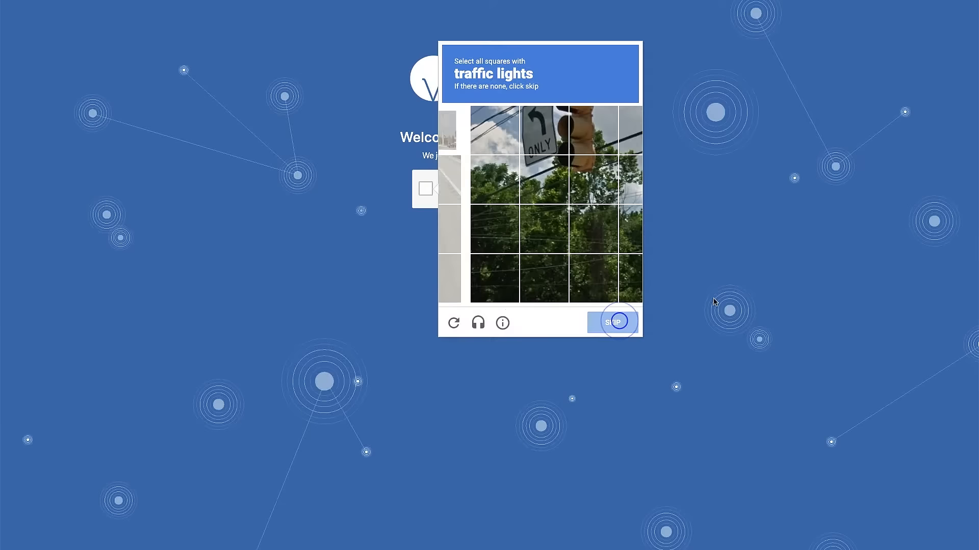
left_click(556, 130)
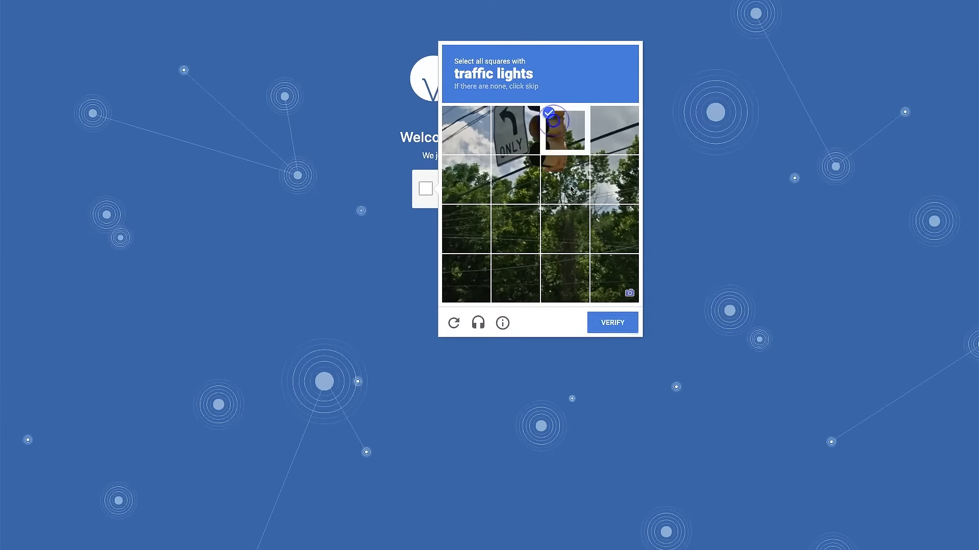
left_click(513, 129)
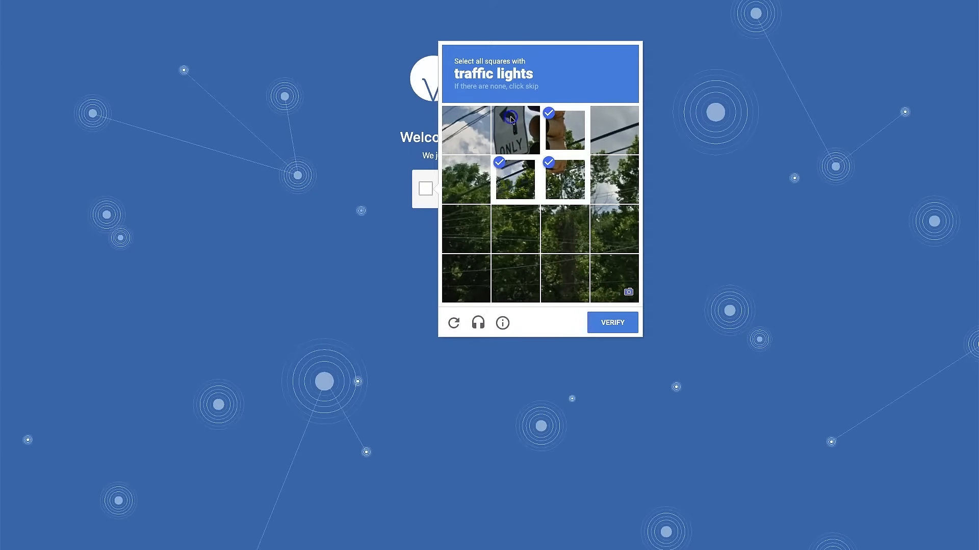
left_click(611, 323)
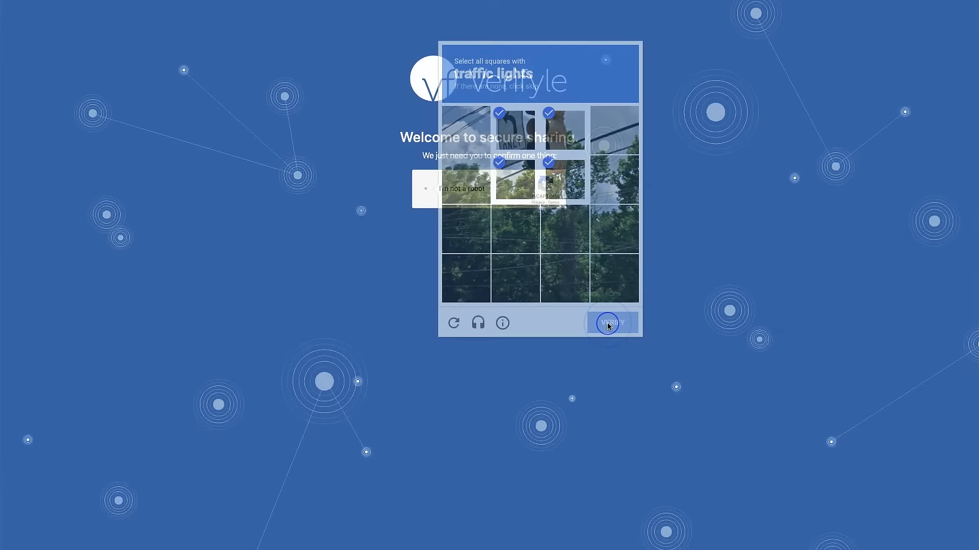
left_click(610, 323)
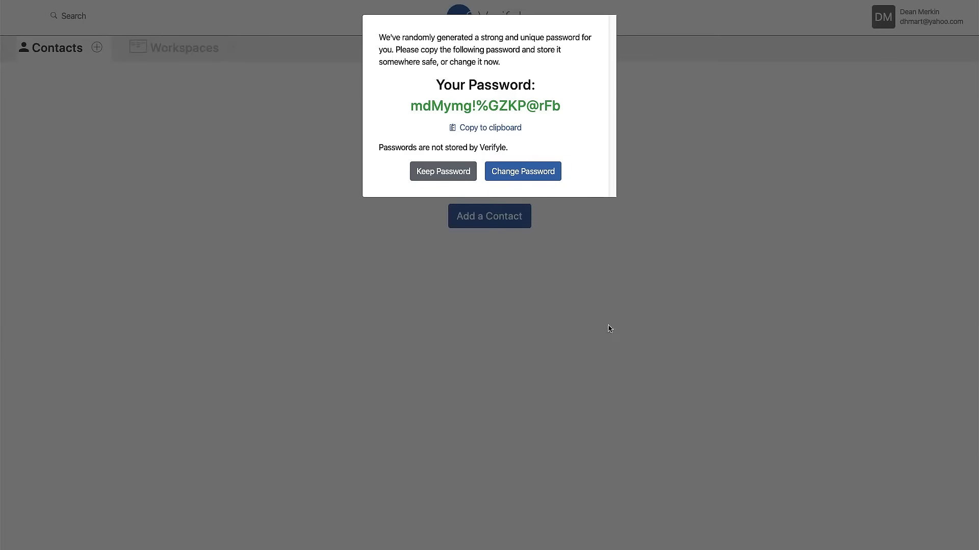
mouse_move(646, 322)
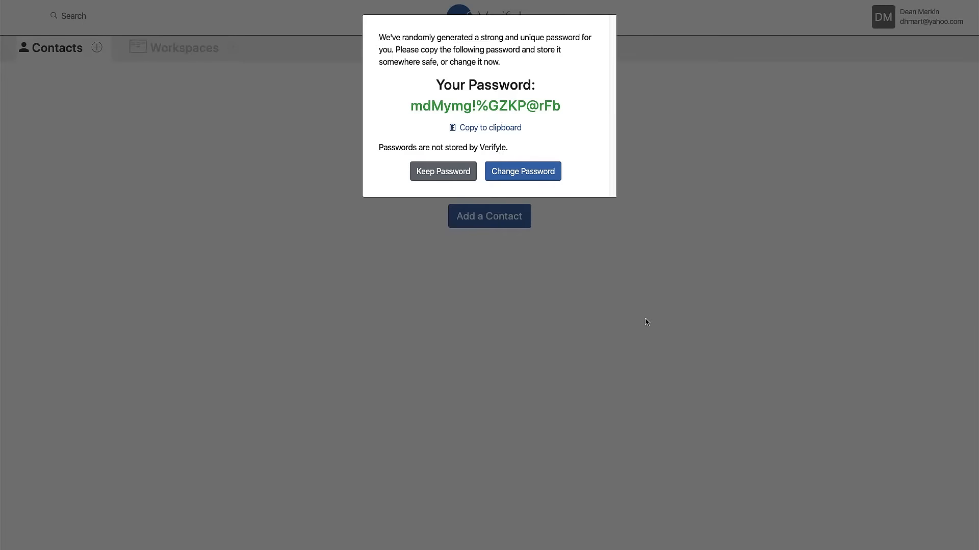
mouse_move(643, 351)
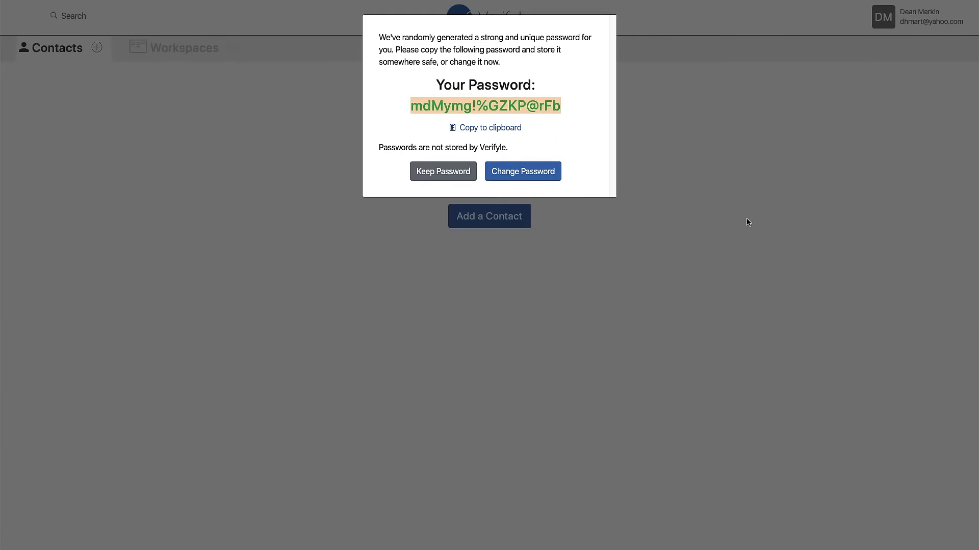
Change the generated password to Dean's own and confirm it.
left_click(522, 171)
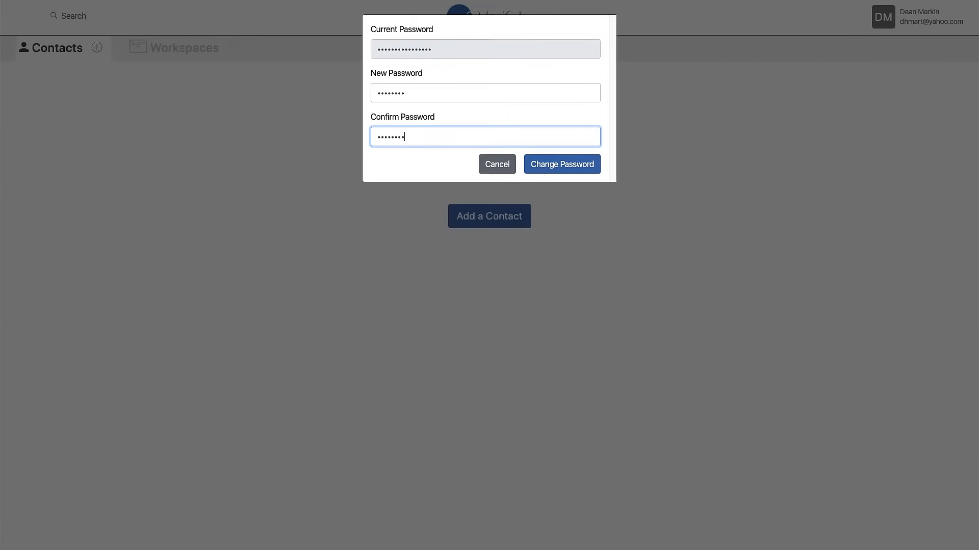
left_click(561, 163)
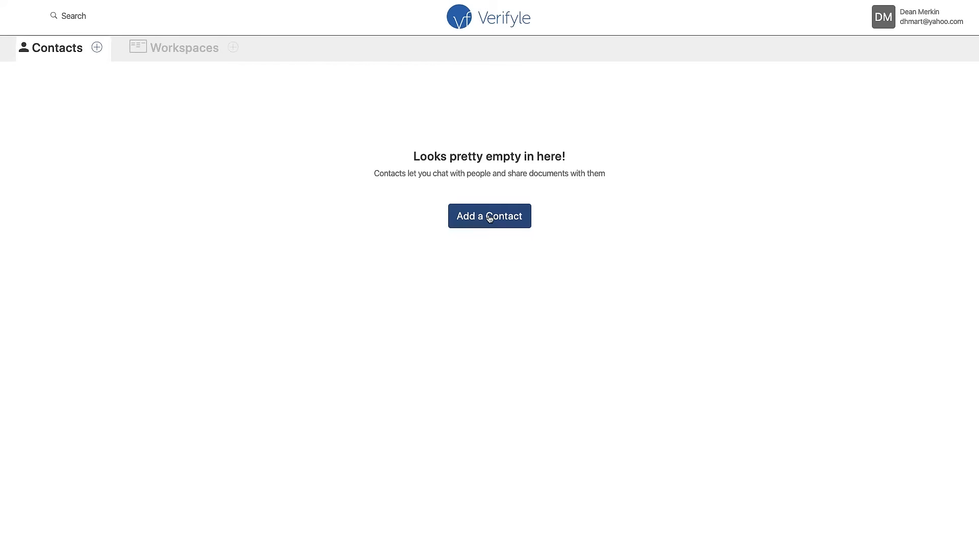
left_click(488, 216)
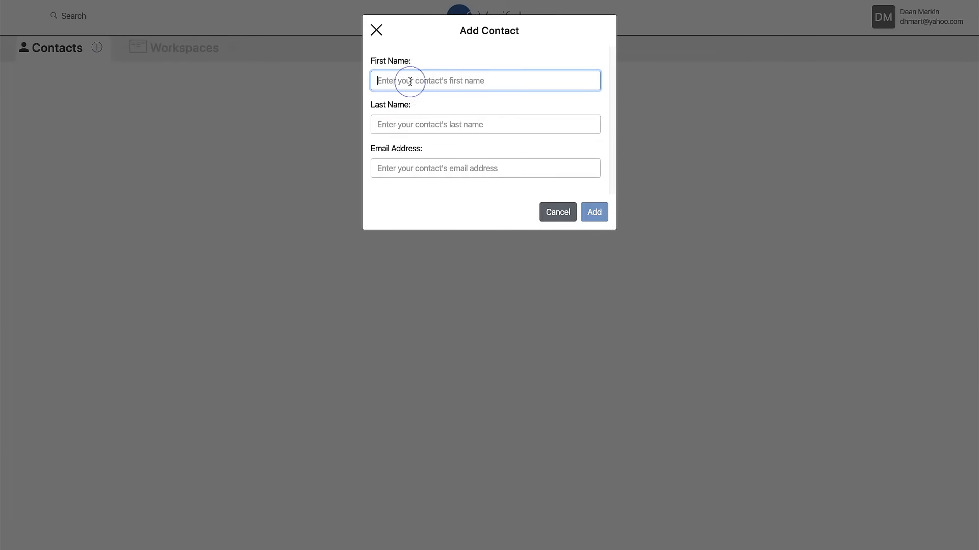
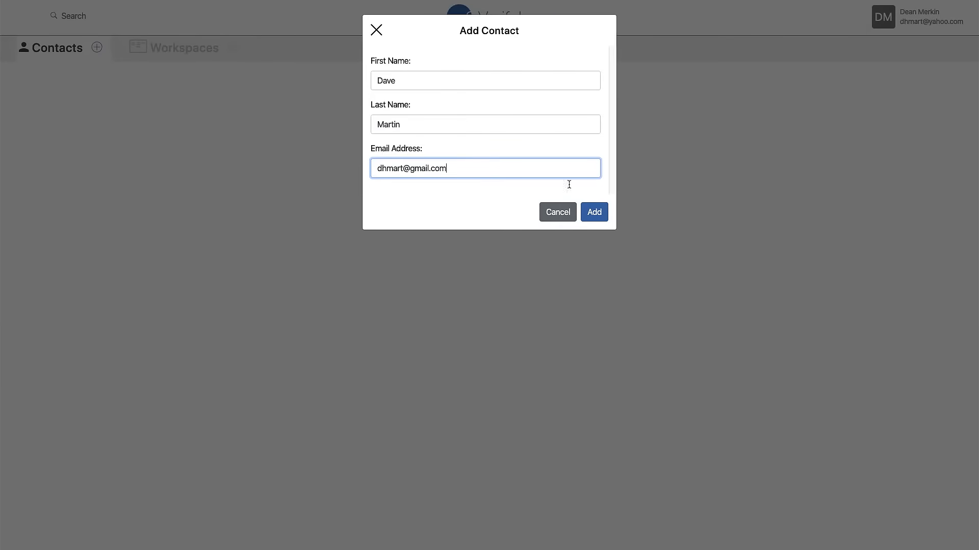
left_click(594, 212)
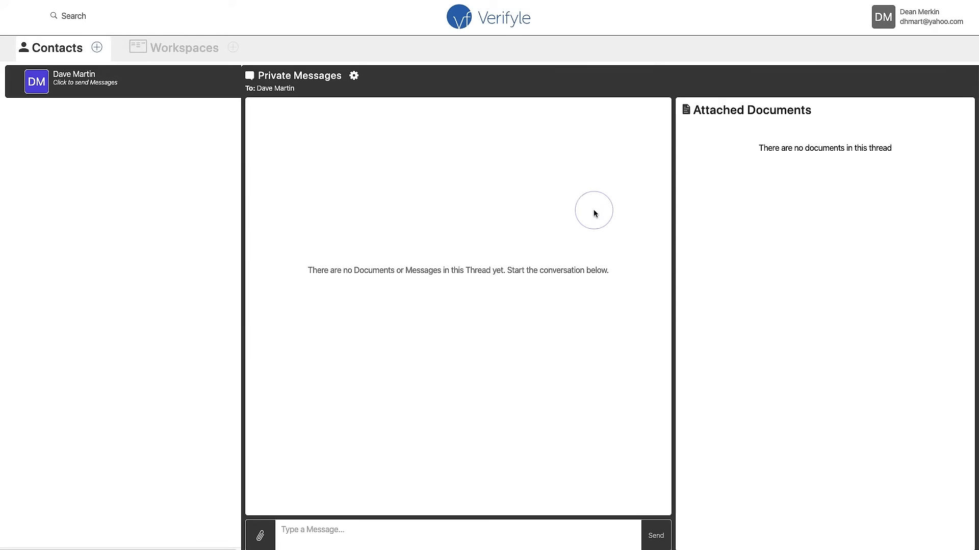
mouse_move(118, 135)
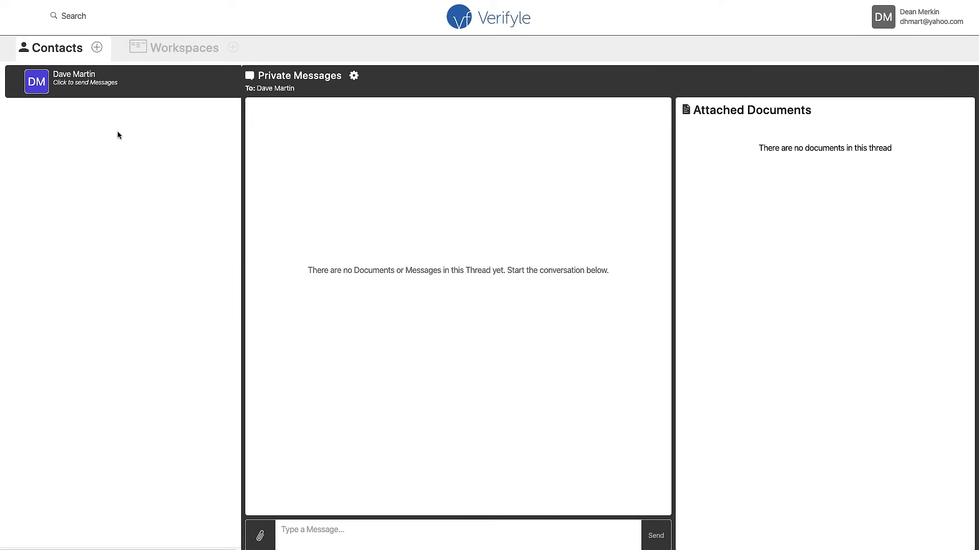
mouse_move(71, 129)
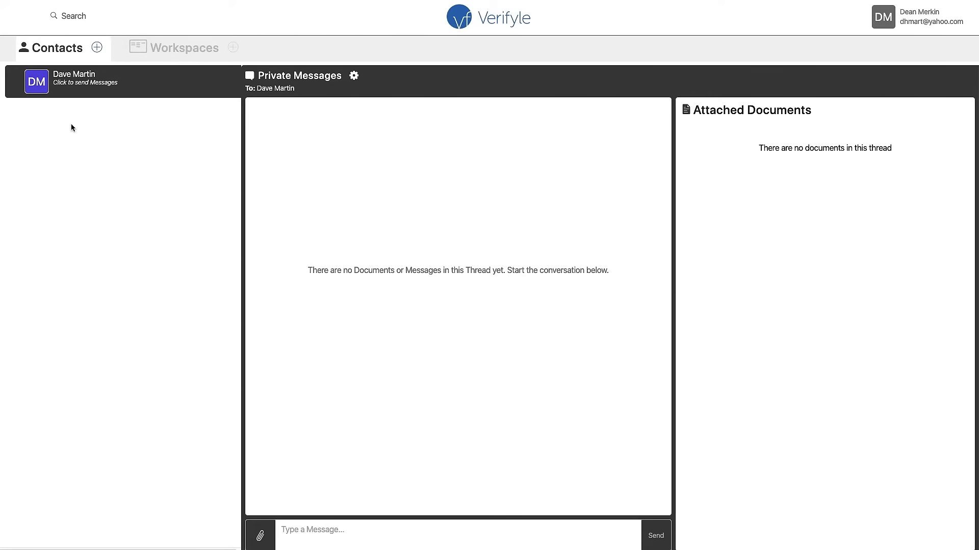
mouse_move(7, 99)
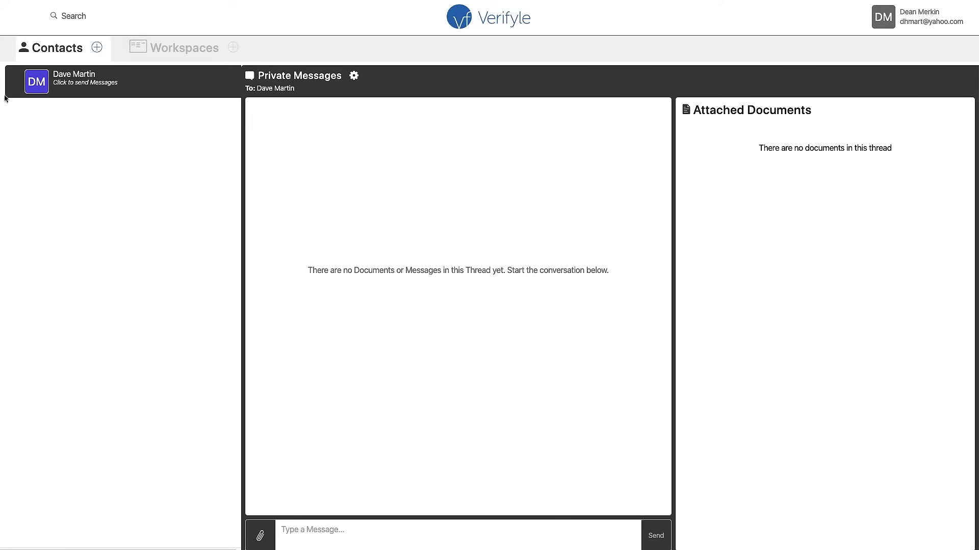
mouse_move(552, 163)
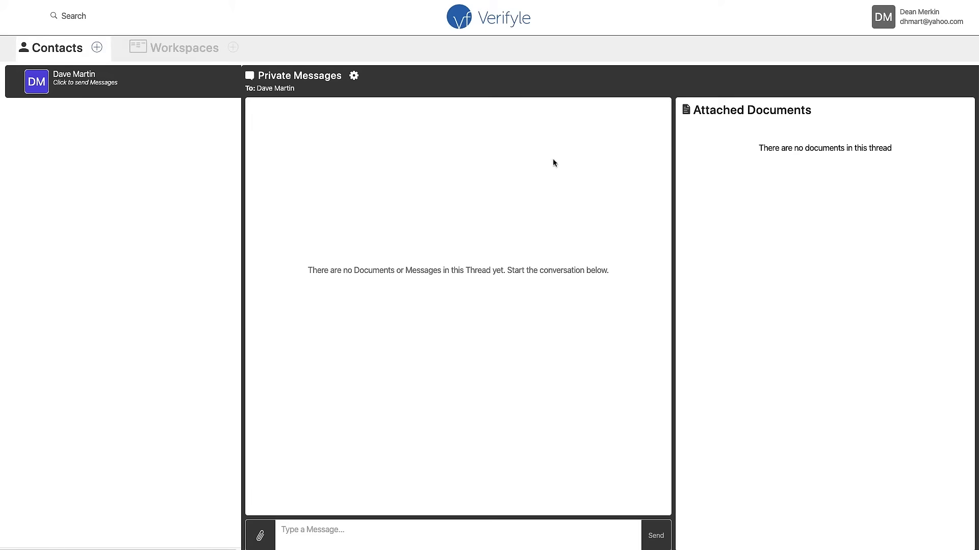
mouse_move(210, 257)
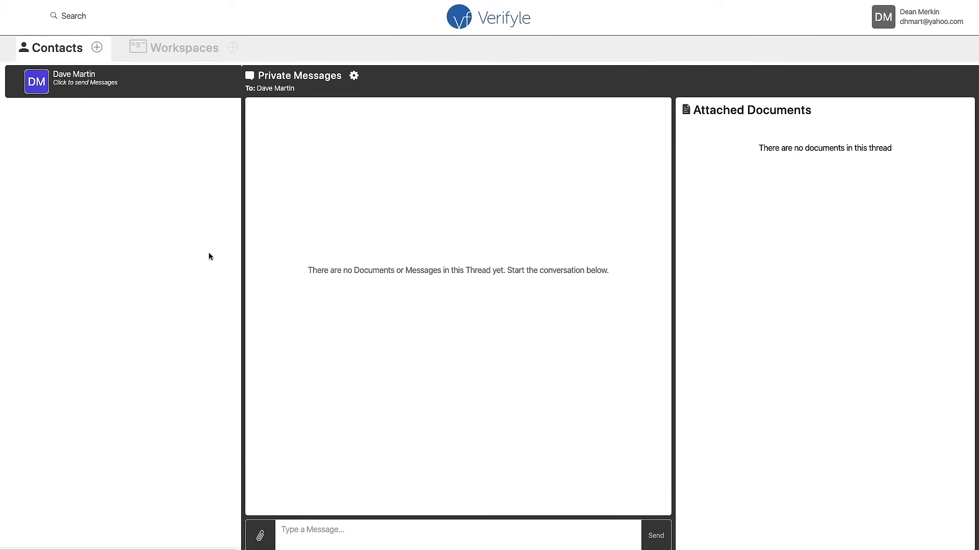
mouse_move(629, 244)
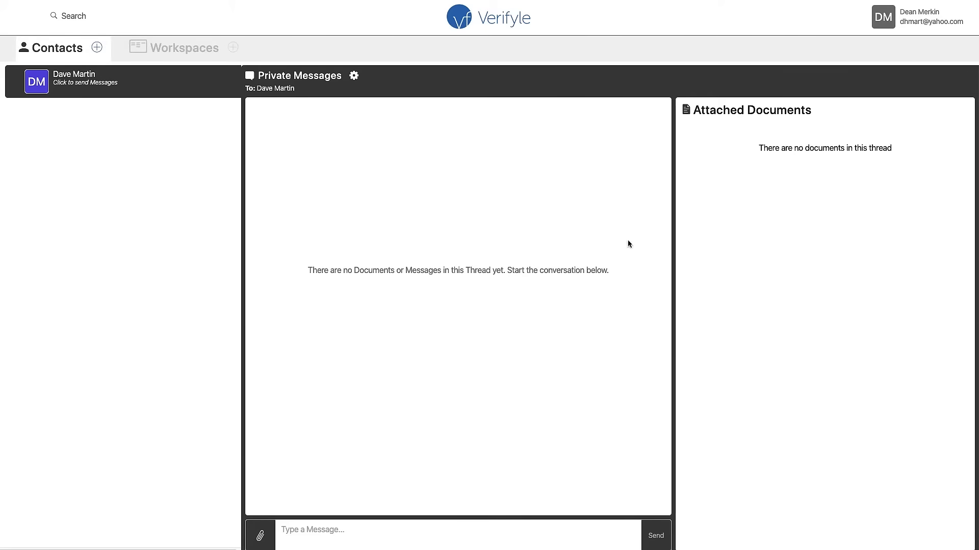
mouse_move(511, 399)
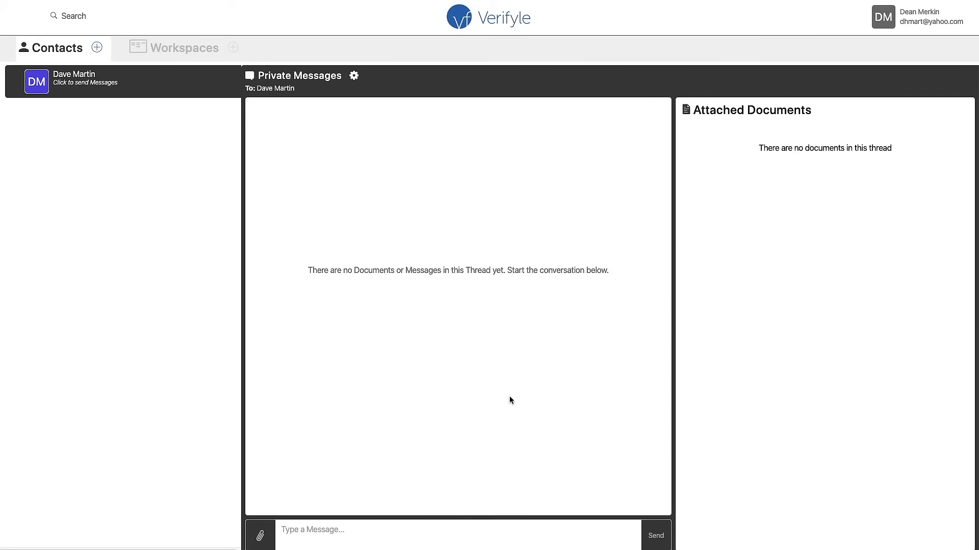
mouse_move(549, 427)
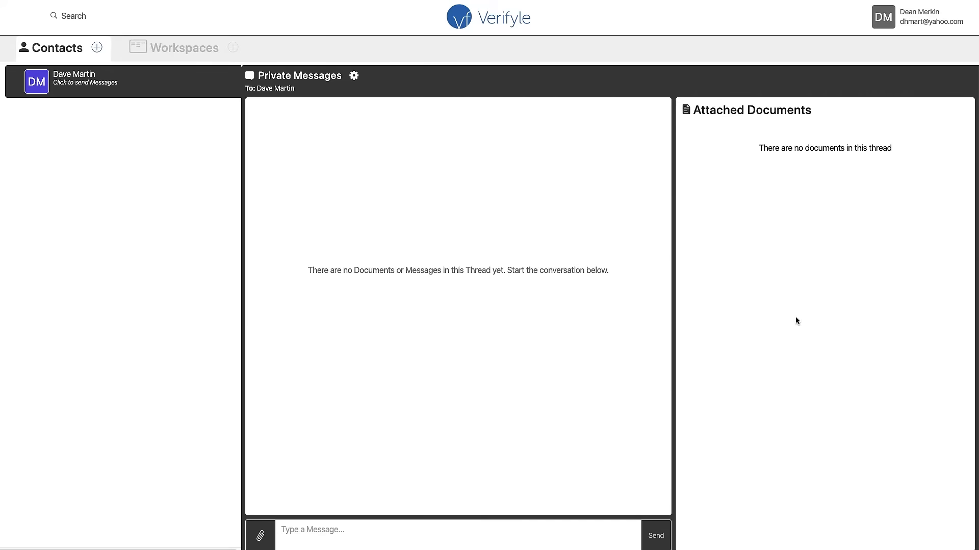
mouse_move(800, 238)
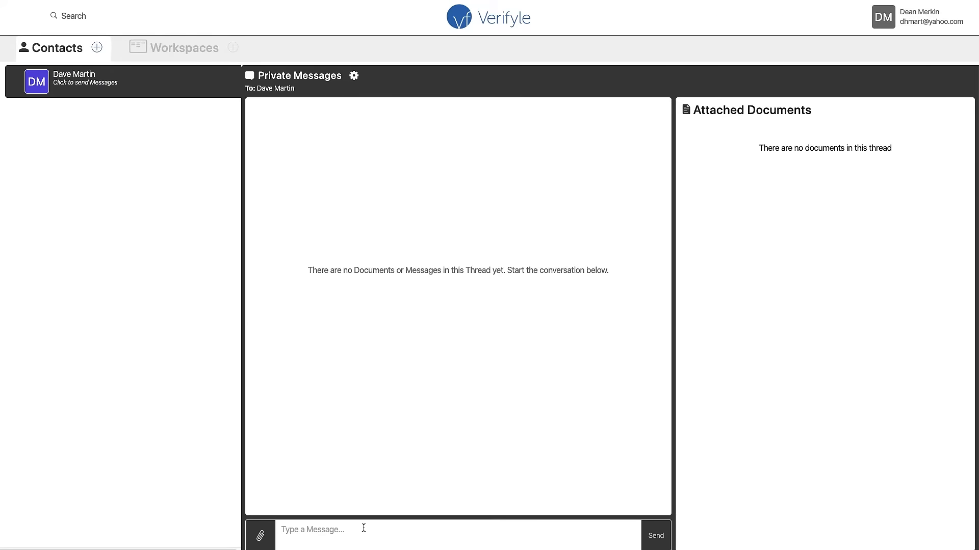
Send 'Hi, Dave. Check out this summary.' with Mrktg_Update_12-3-2019.pptx attached.
left_click(363, 529)
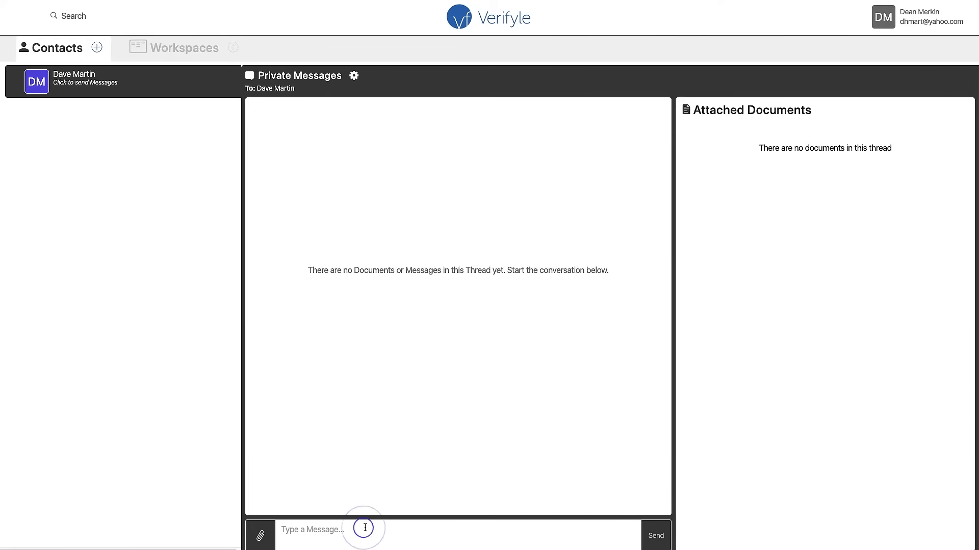
type("Hi, Dave. Check ou")
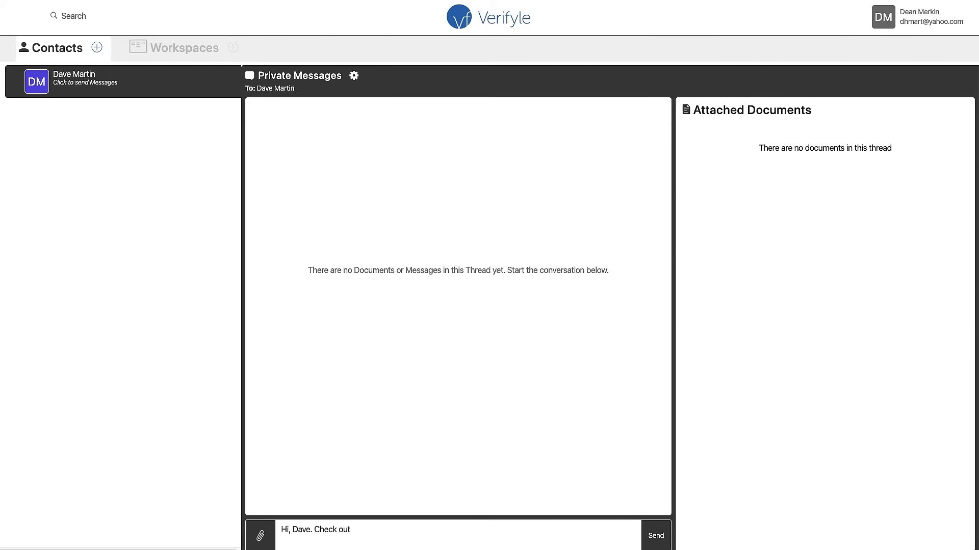
type("this summary.")
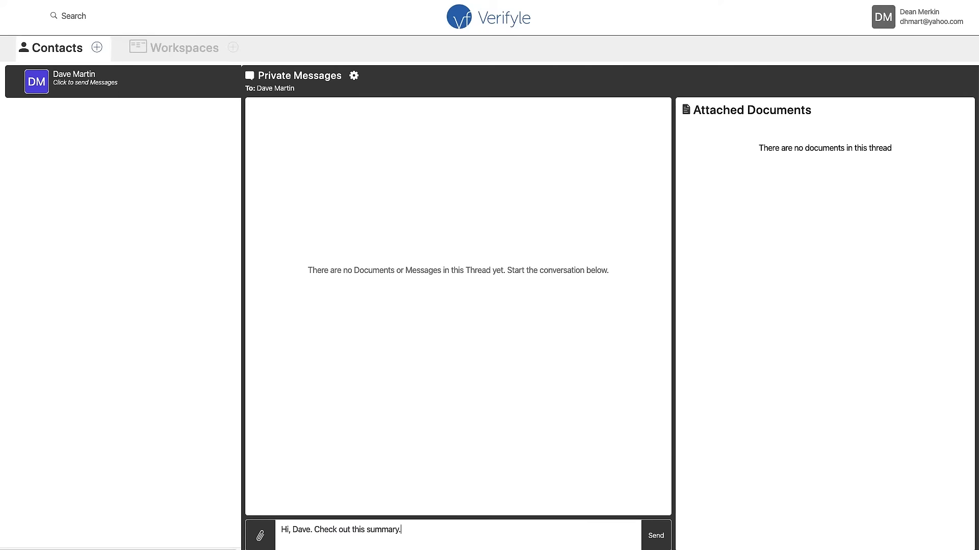
mouse_move(373, 521)
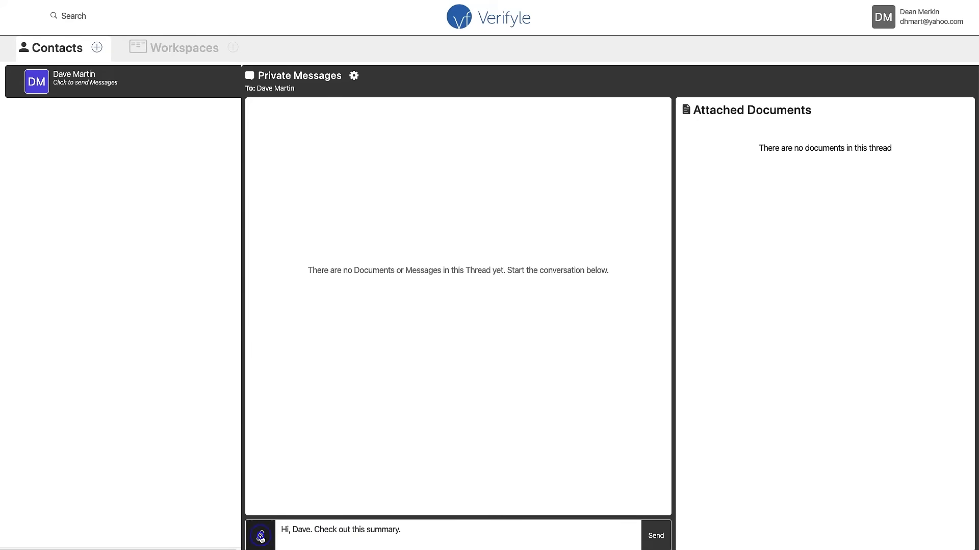
left_click(259, 535)
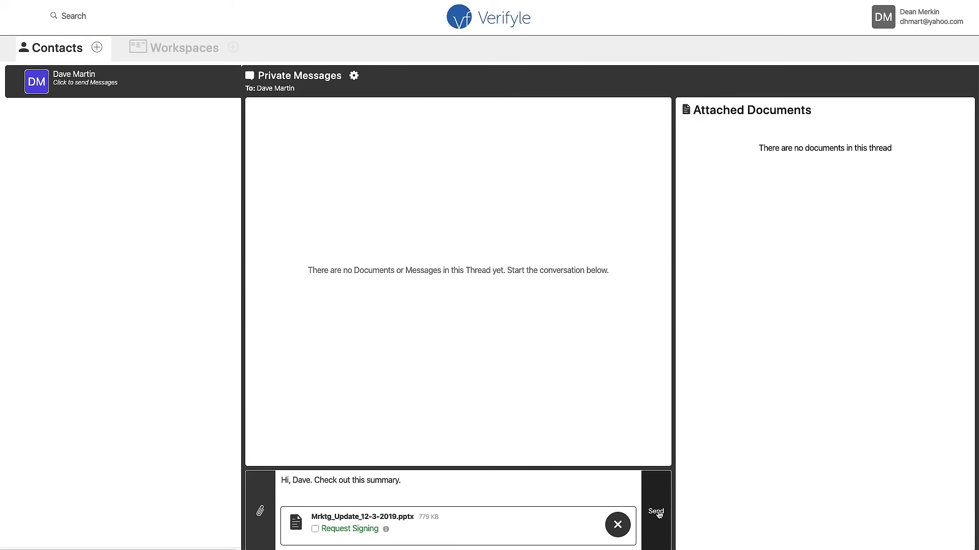
left_click(656, 511)
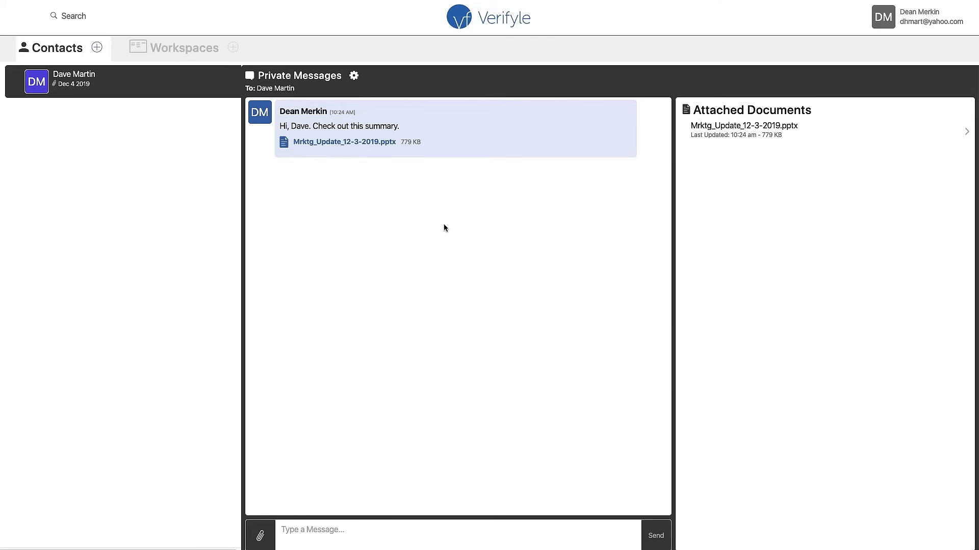
mouse_move(435, 266)
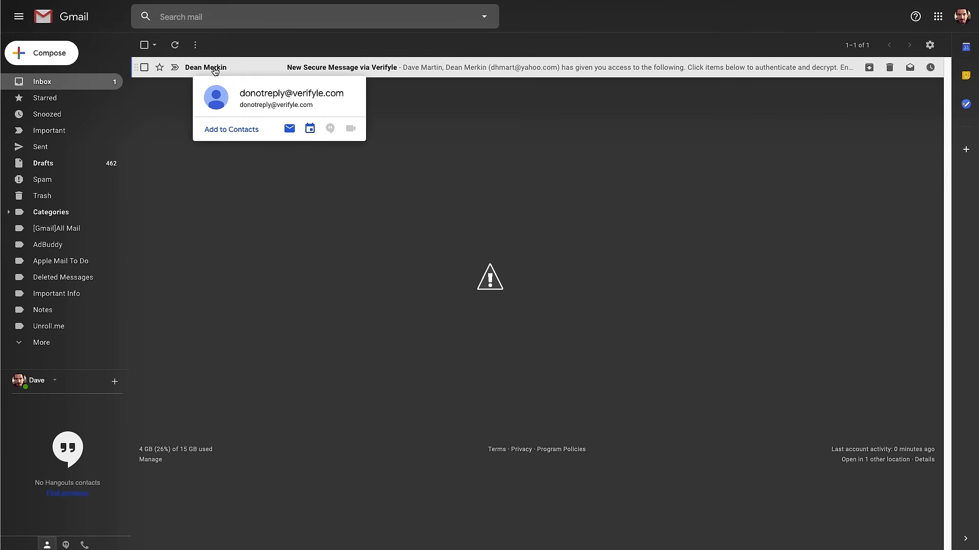
mouse_move(375, 67)
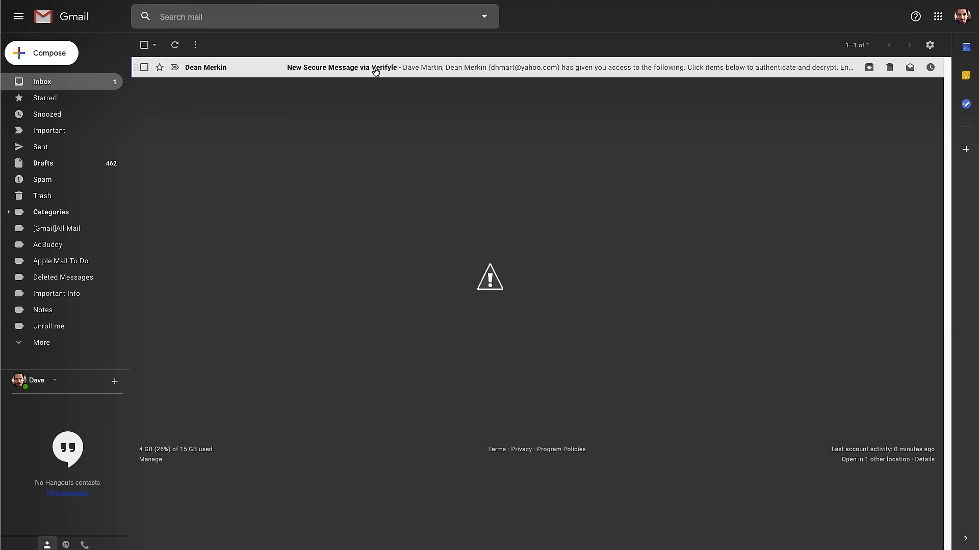
Open the New Secure Message via Verifyle notification in the Gmail inbox.
left_click(341, 67)
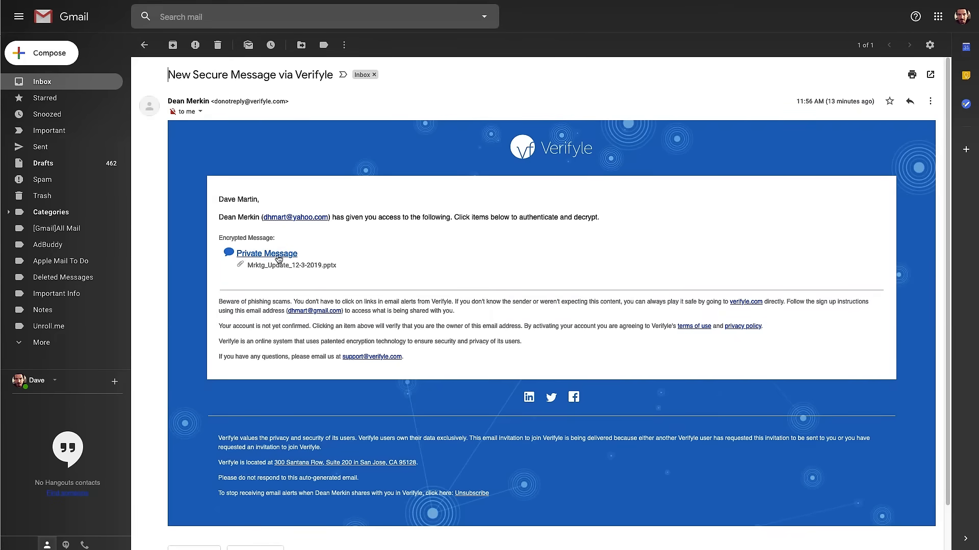
left_click(267, 254)
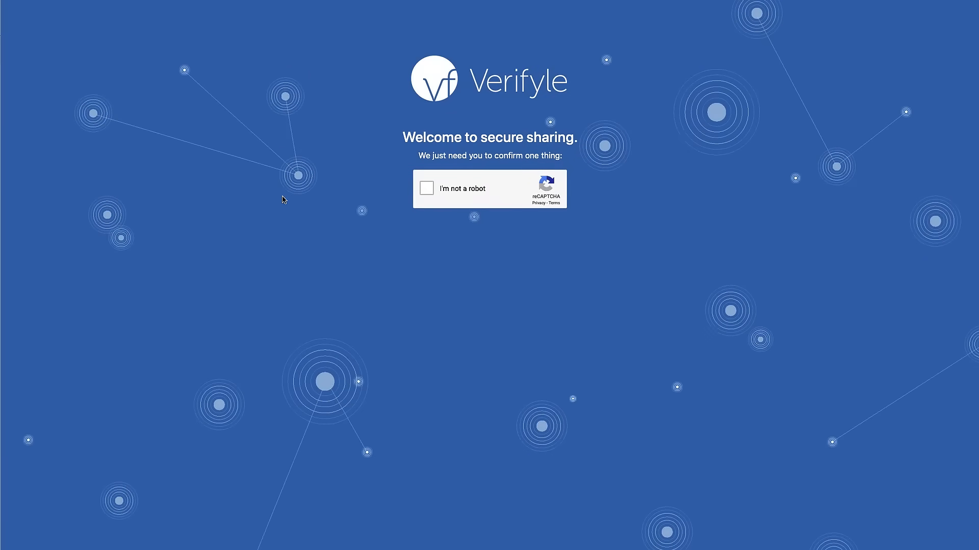
mouse_move(426, 195)
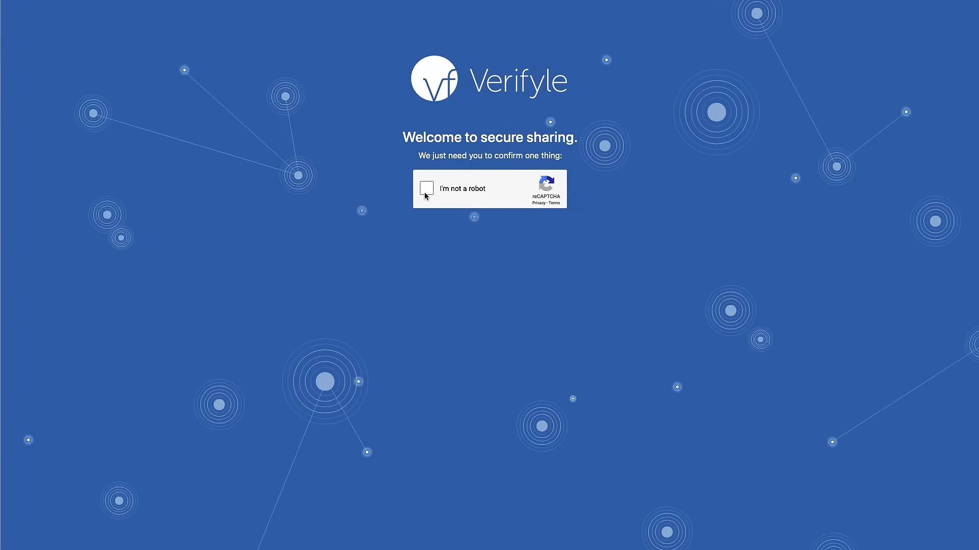
left_click(426, 189)
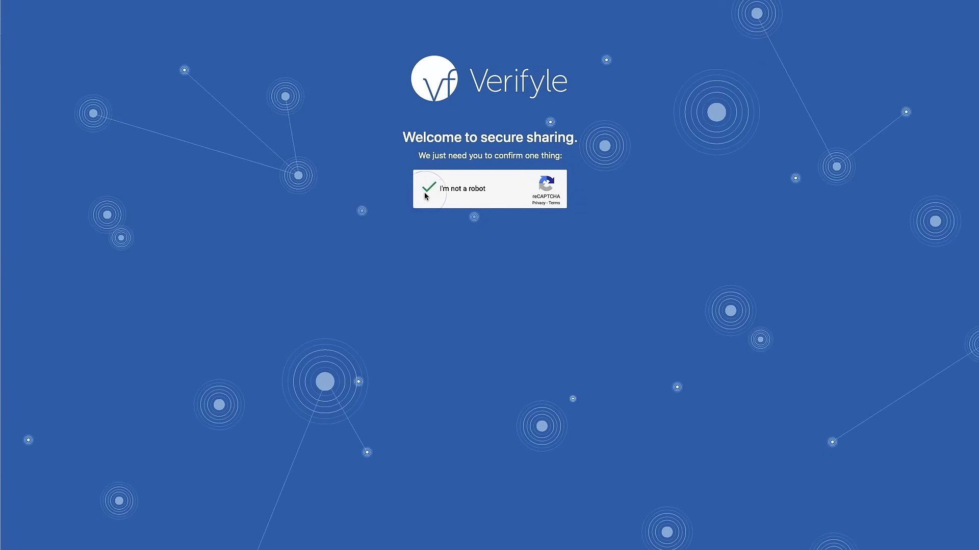
left_click(428, 188)
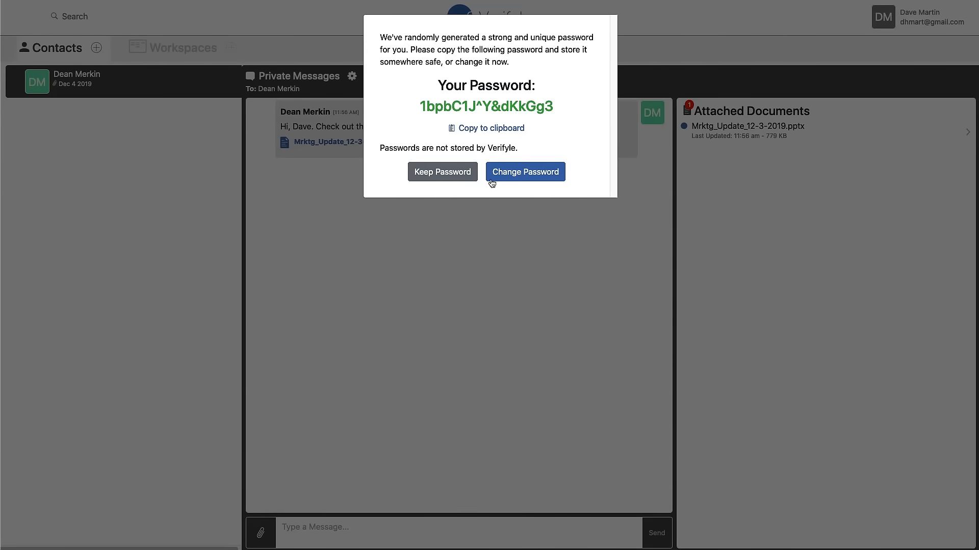
Change Dave's generated password to his own and confirm it.
left_click(524, 171)
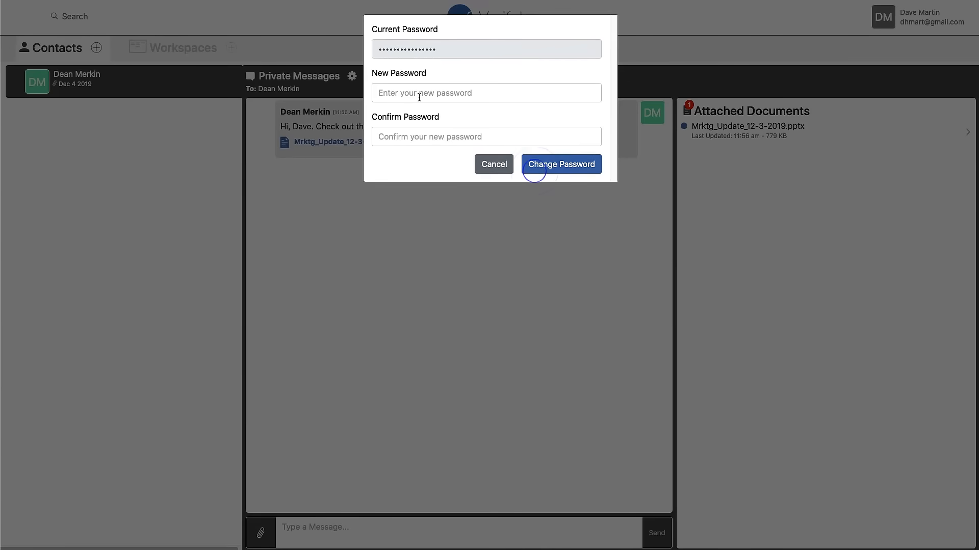
type("•••••")
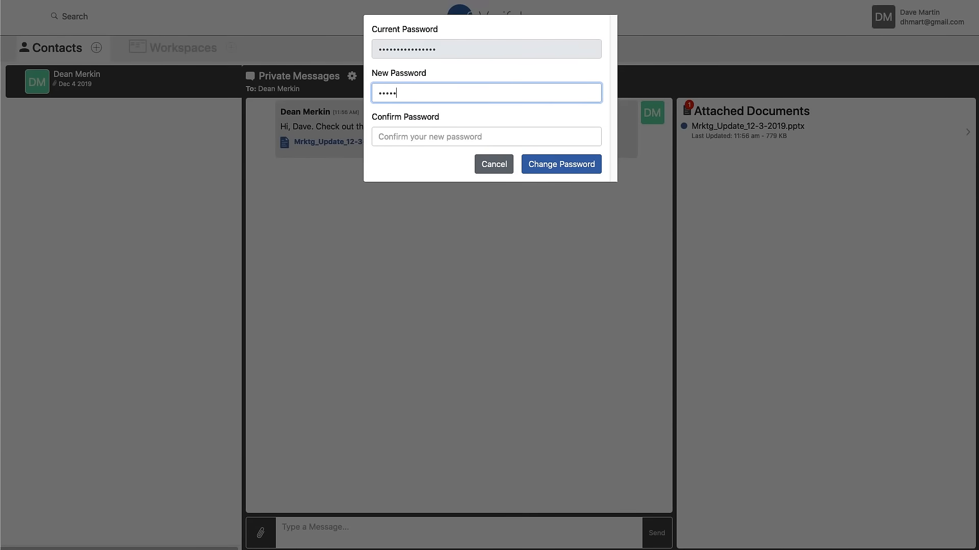
left_click(485, 135)
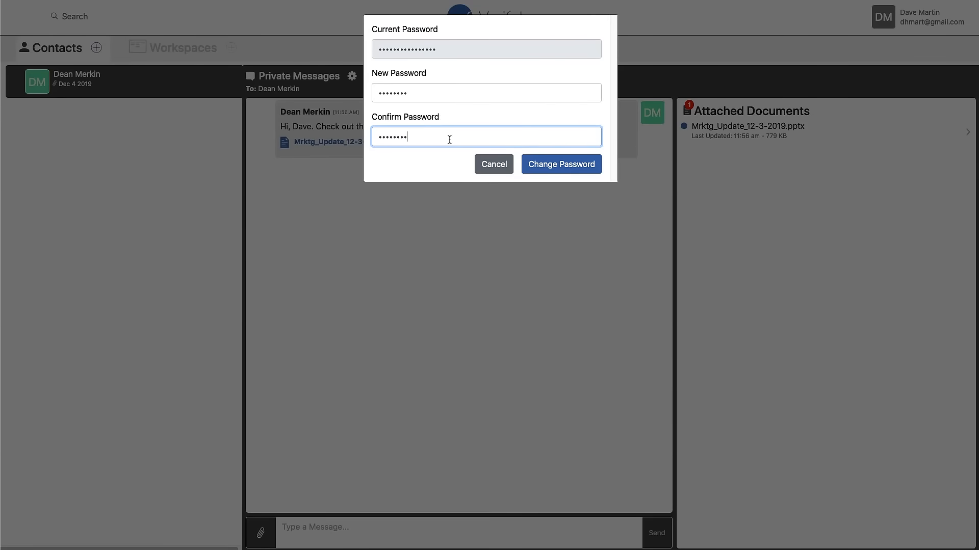
left_click(559, 163)
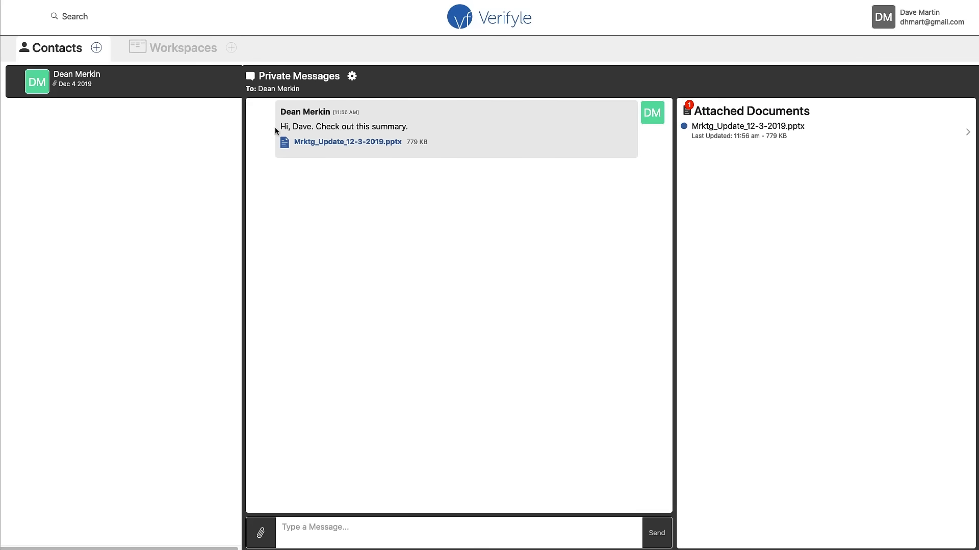
mouse_move(395, 129)
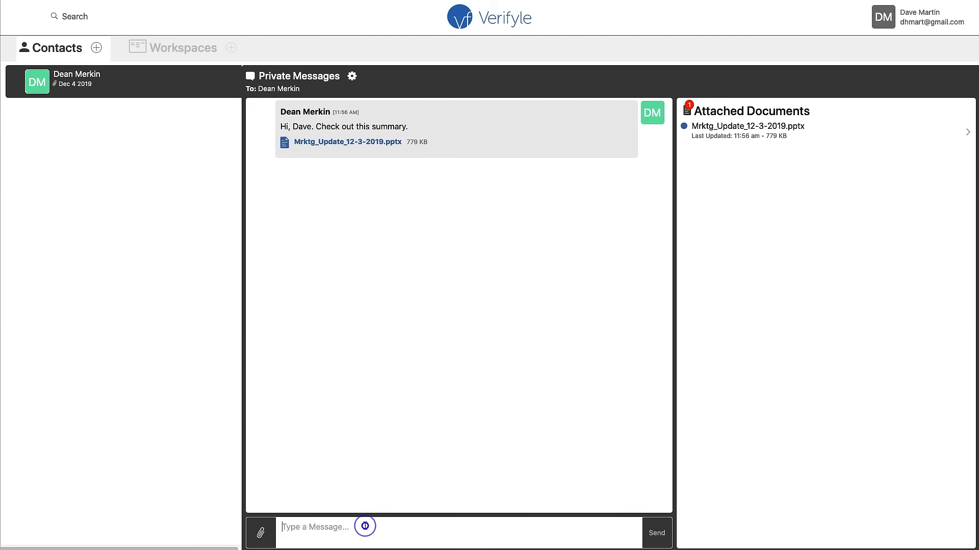
Send the reply 'Looks great. Let's discuss tomorrow.' in Dean's thread.
type("Looks great. Let's")
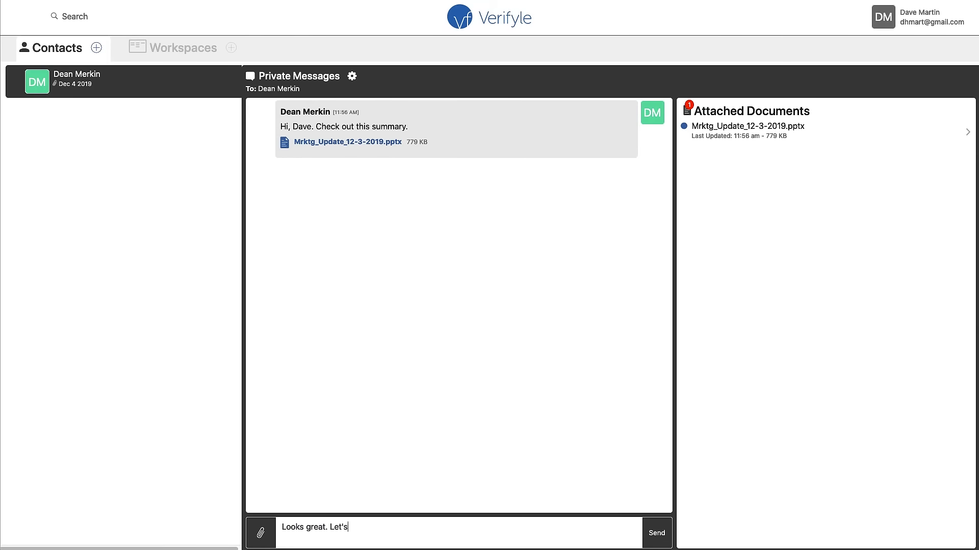
type("discuss tomorrow.")
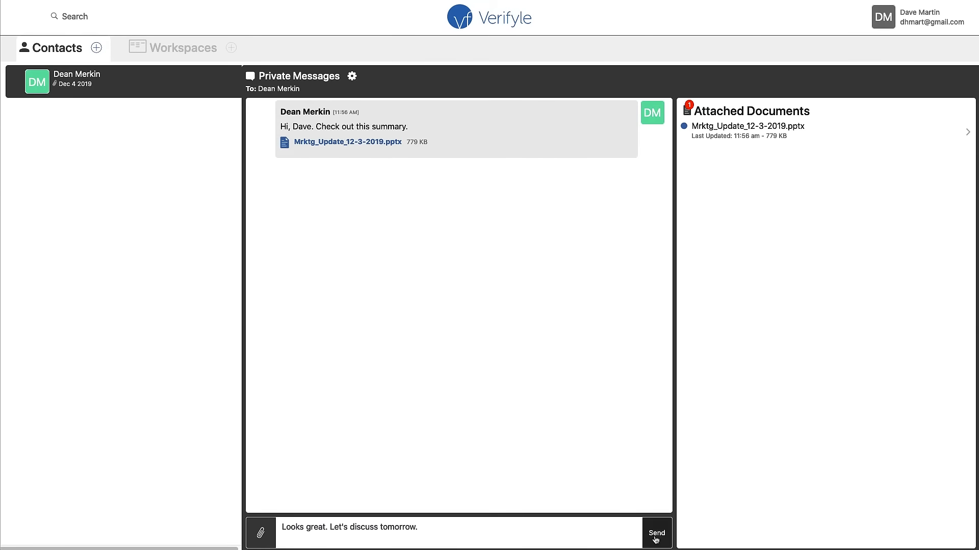
left_click(655, 533)
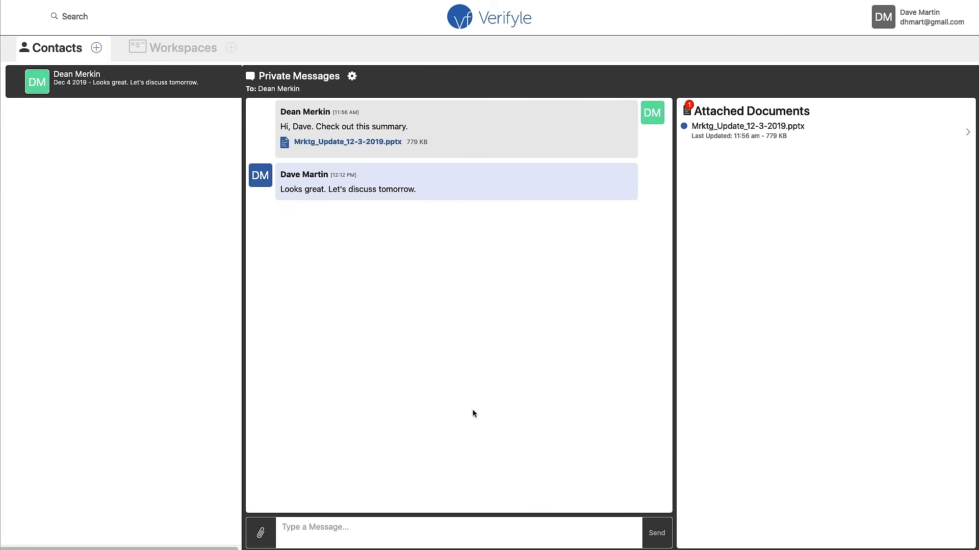
mouse_move(330, 245)
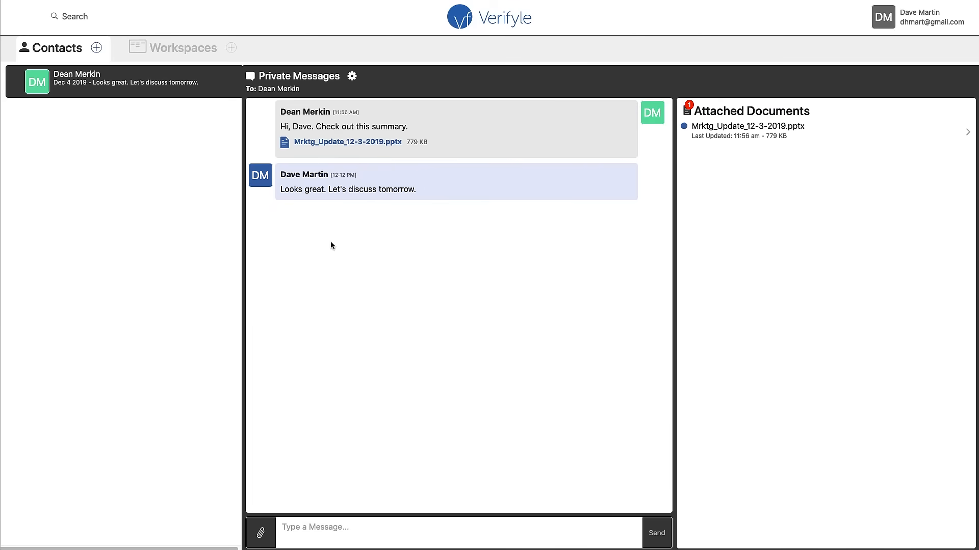
mouse_move(210, 159)
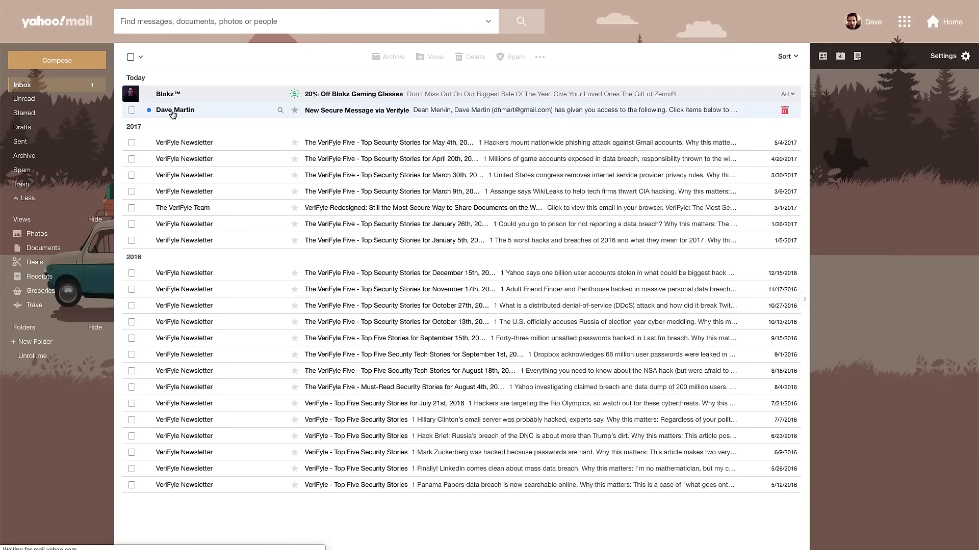
mouse_move(366, 113)
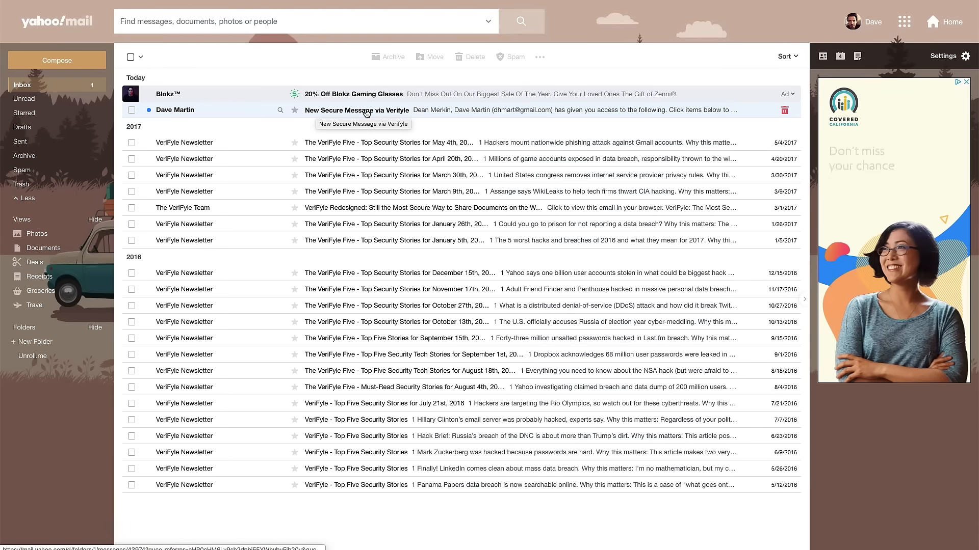
Follow the Verifyle notification in Yahoo Mail through its Private Message link into the thread.
left_click(357, 110)
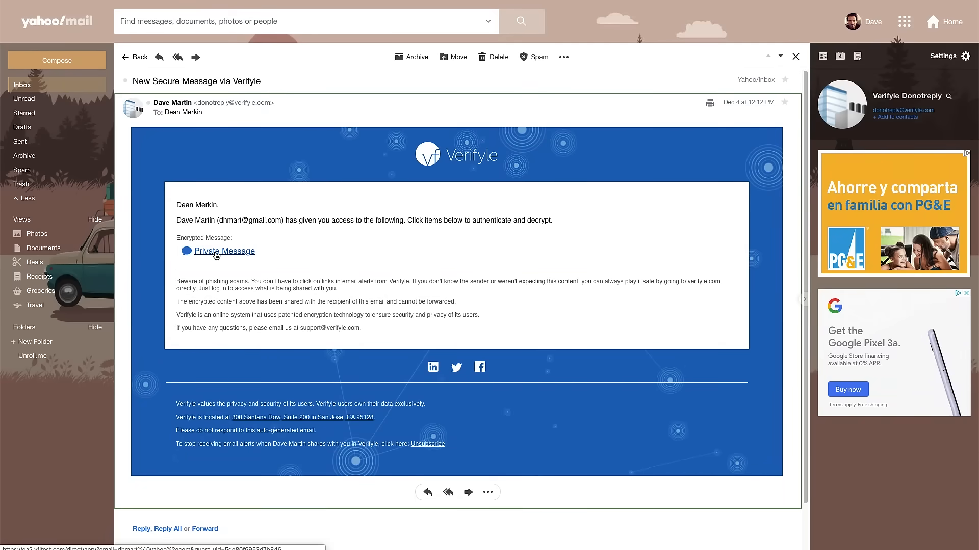
left_click(224, 251)
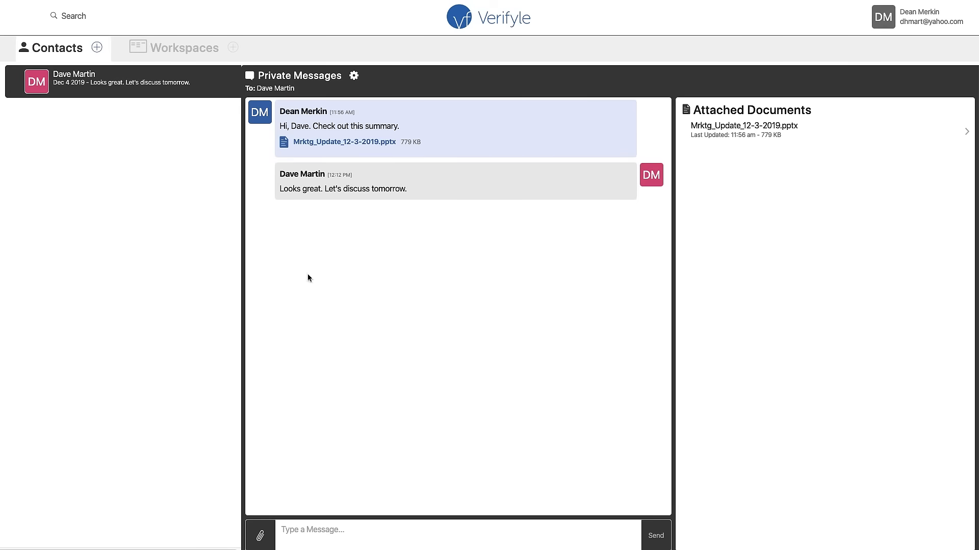
mouse_move(491, 242)
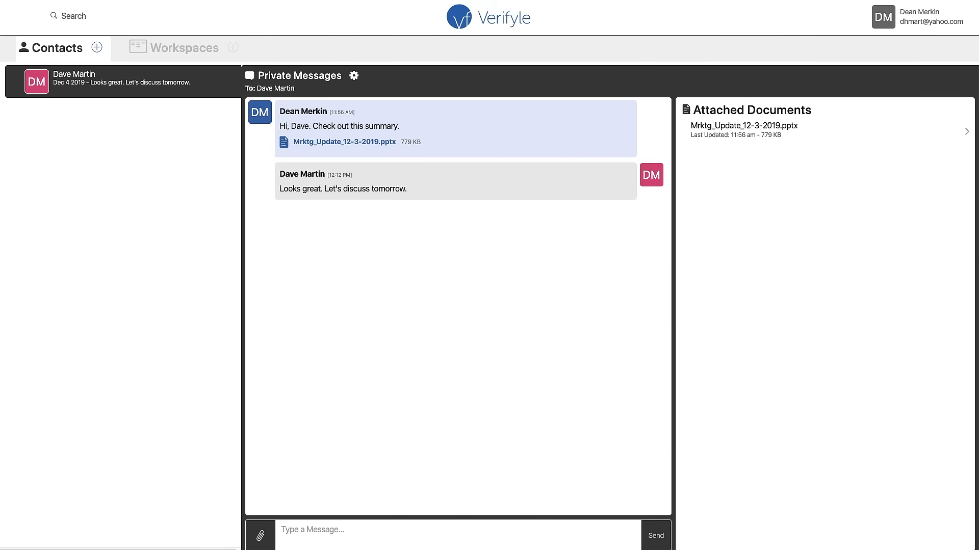
mouse_move(493, 242)
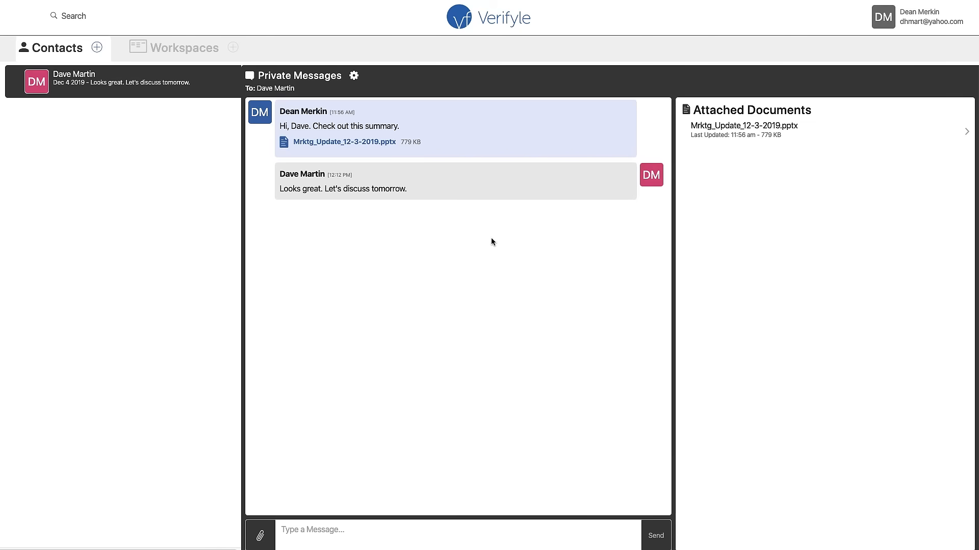